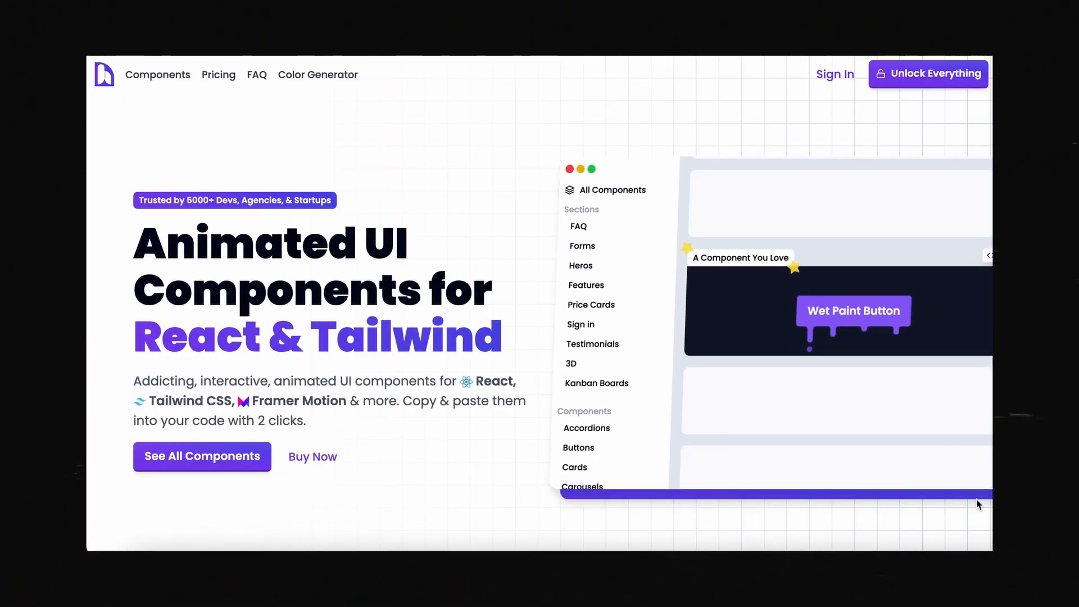
Step: Scroll the hover.dev home page down past the hero toward the welcome video, then back up
scroll("down", 3)
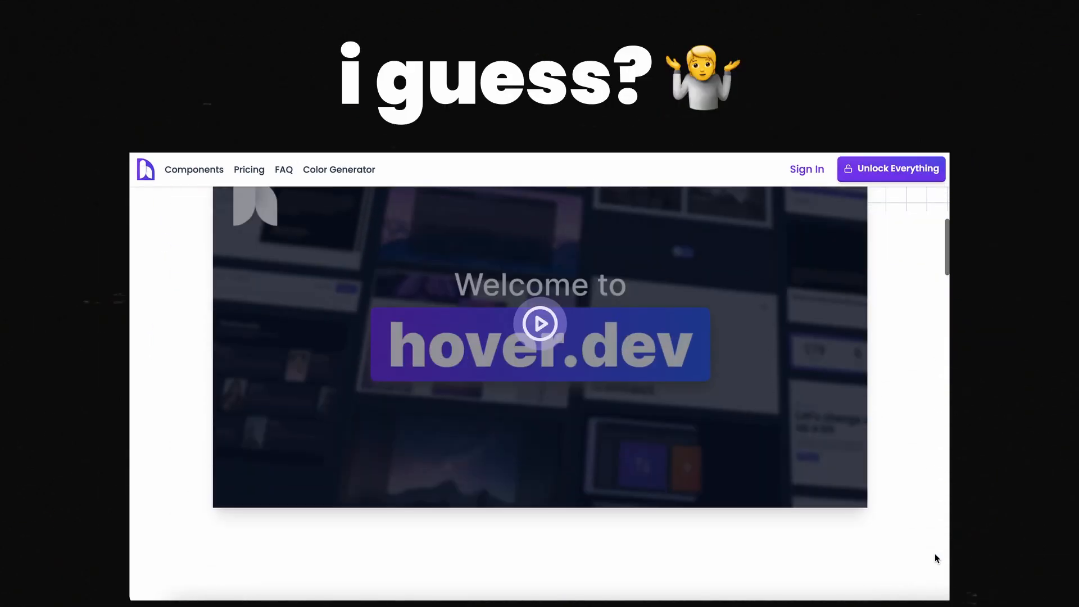
scroll("up", 3)
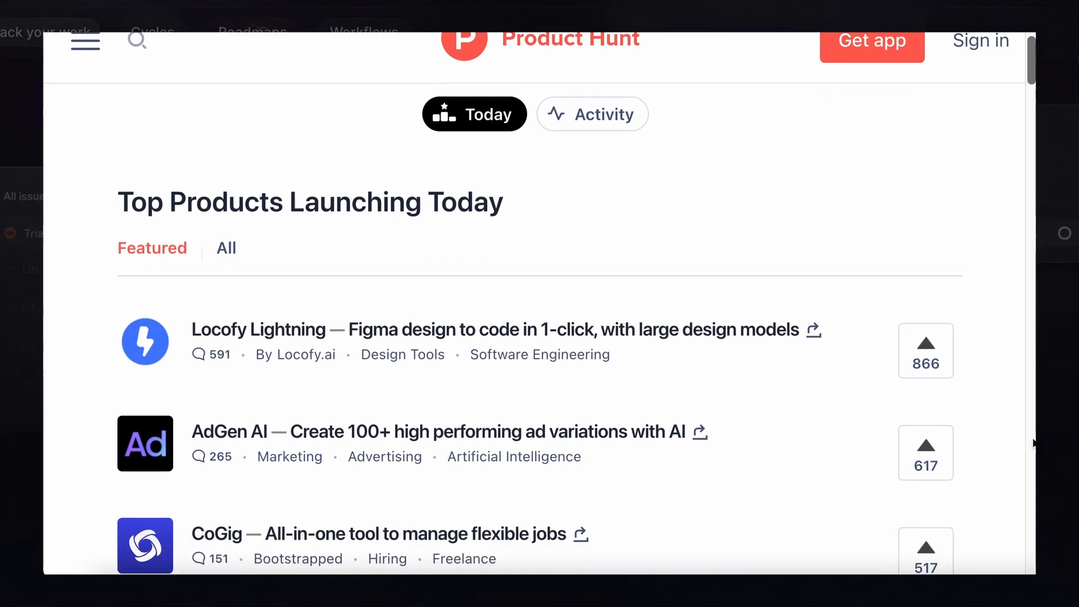
Step: Scroll further down Product Hunt's 'Top Products Launching Today' list
scroll("down", 3)
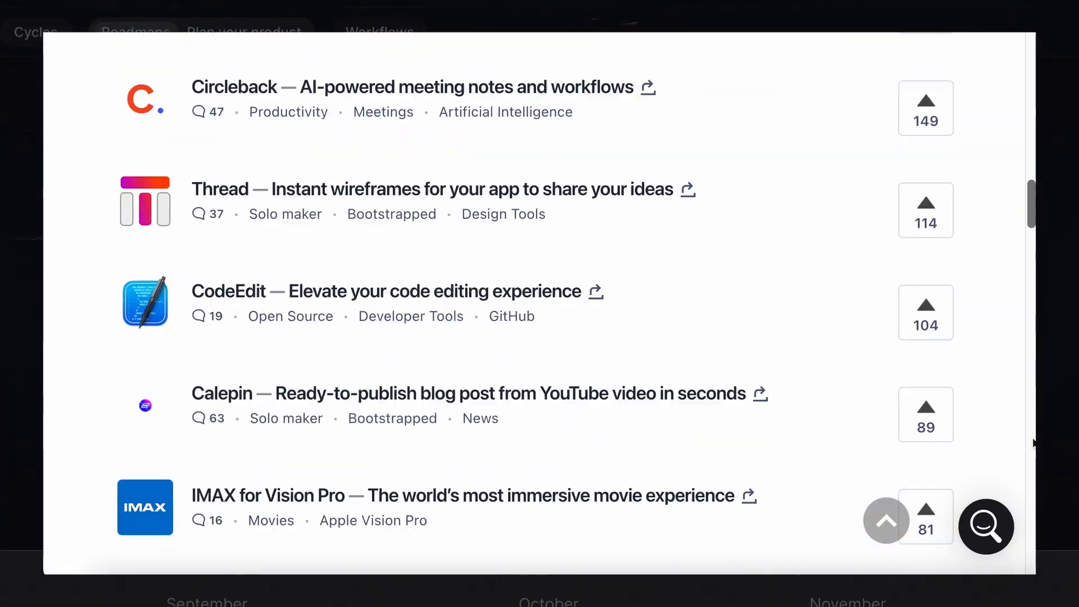
scroll("down", 3)
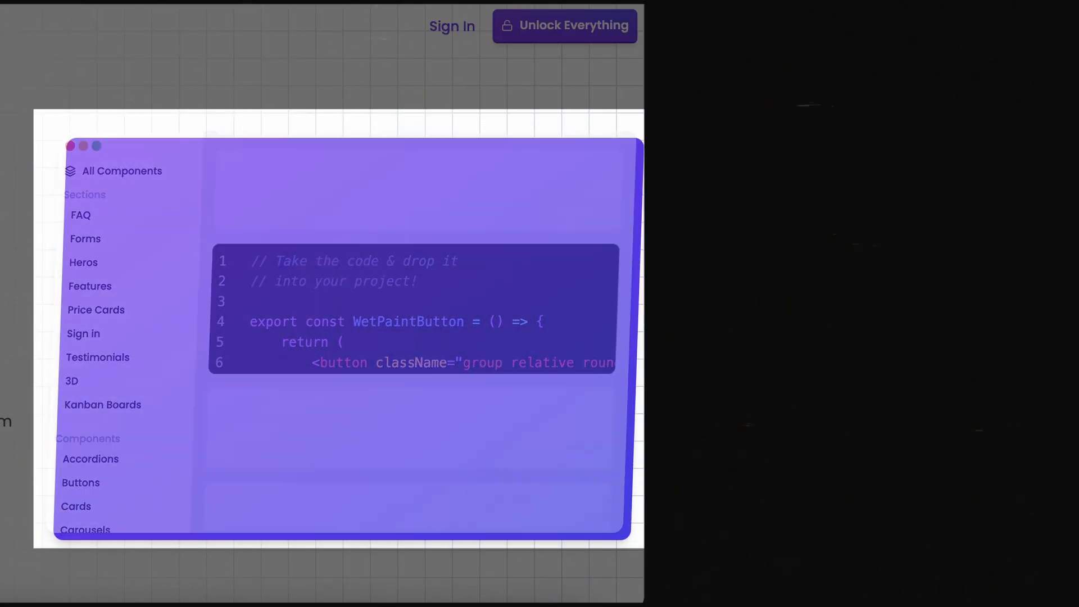
Step: Open the component library from the home preview and centre a Stagger Testimonials card
left_click(85, 529)
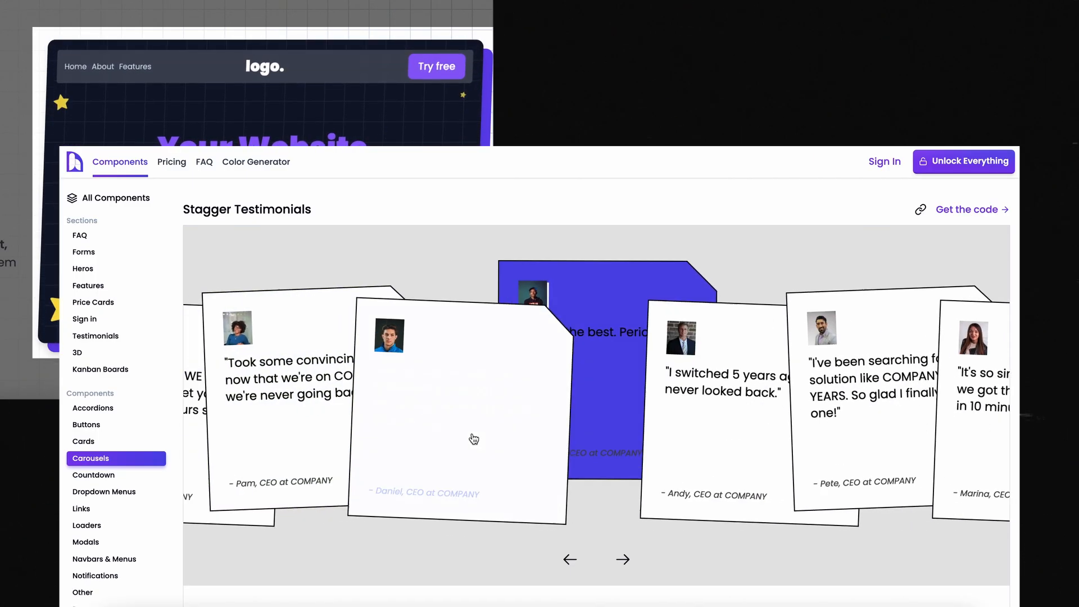
left_click(570, 559)
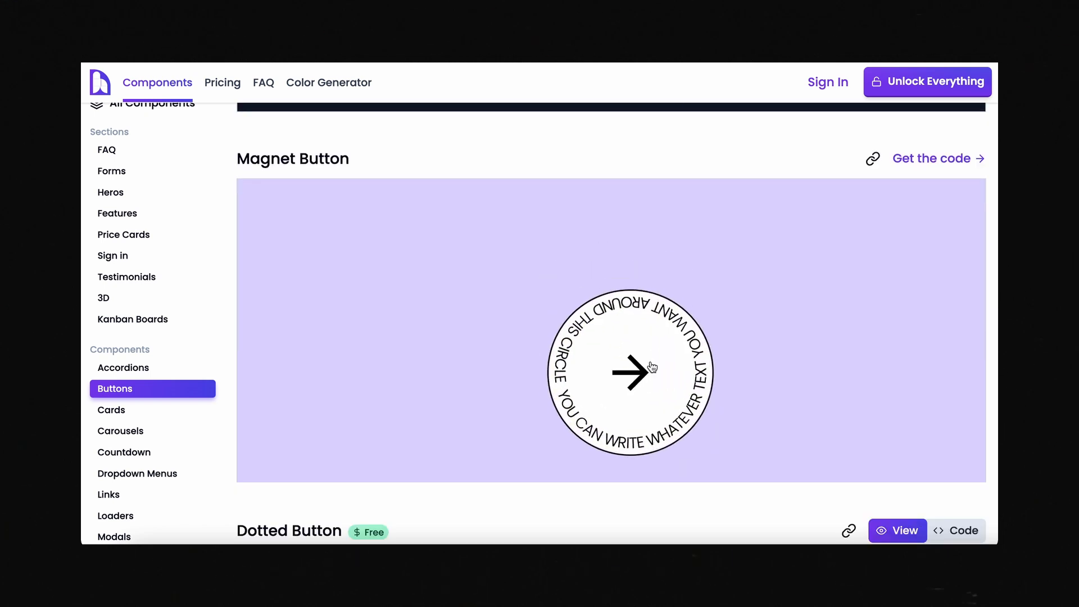
Step: Scroll past the Magnet, Gradient Shadow and Rounded Slide button demos
scroll("down", 3)
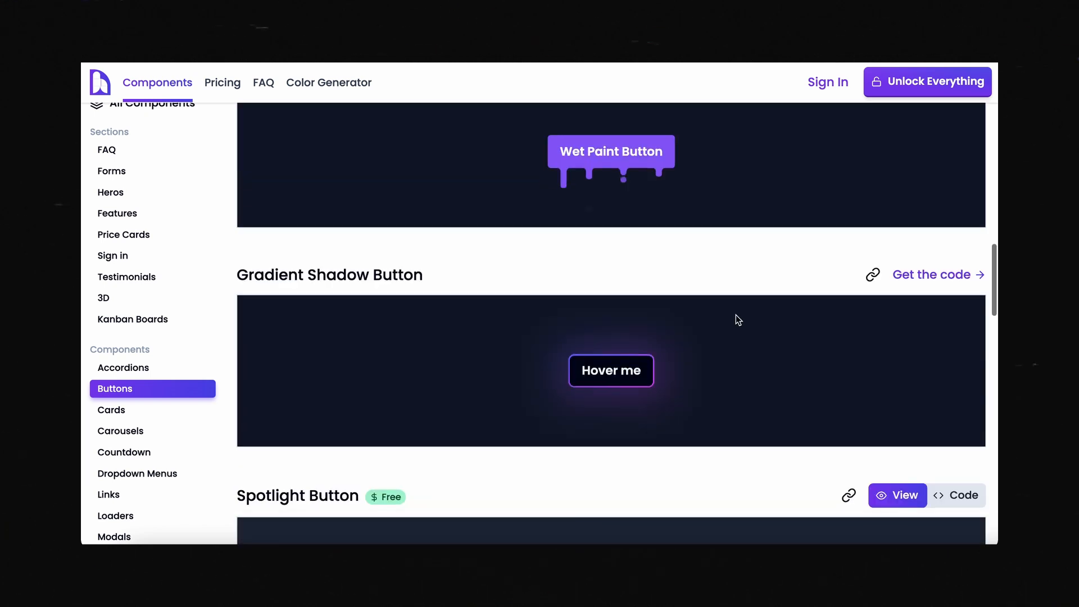
scroll("down", 3)
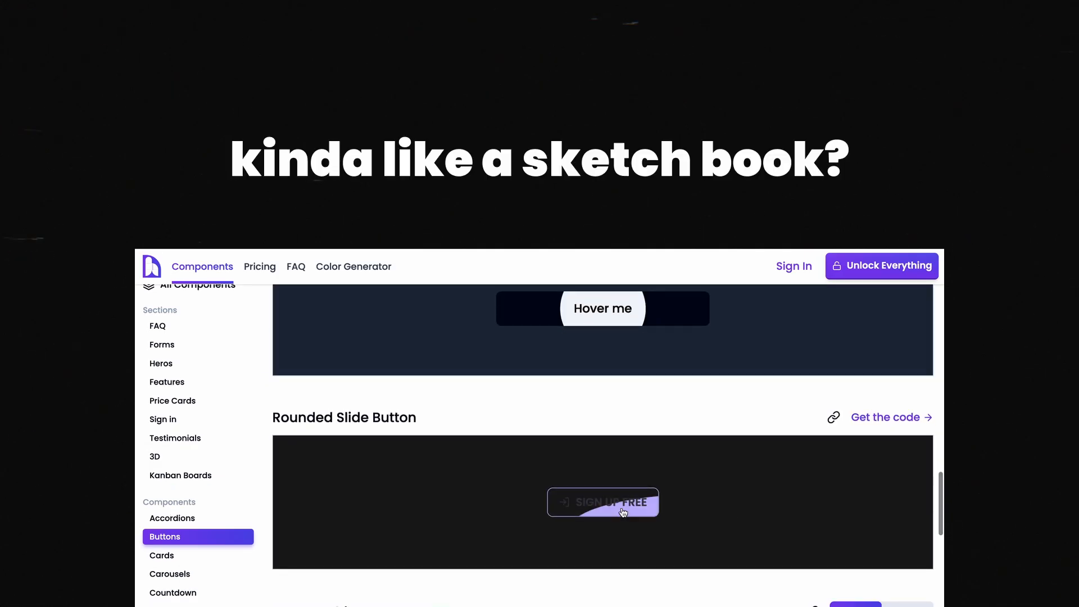
scroll("down", 3)
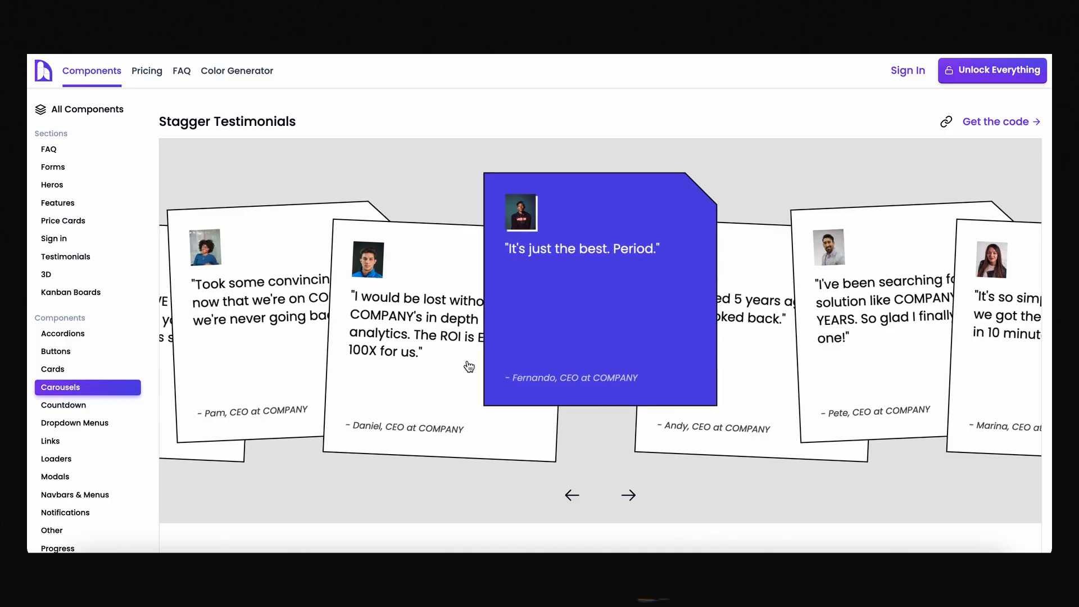
Step: Rotate two different side testimonial cards into the carousel centre
left_click(573, 495)
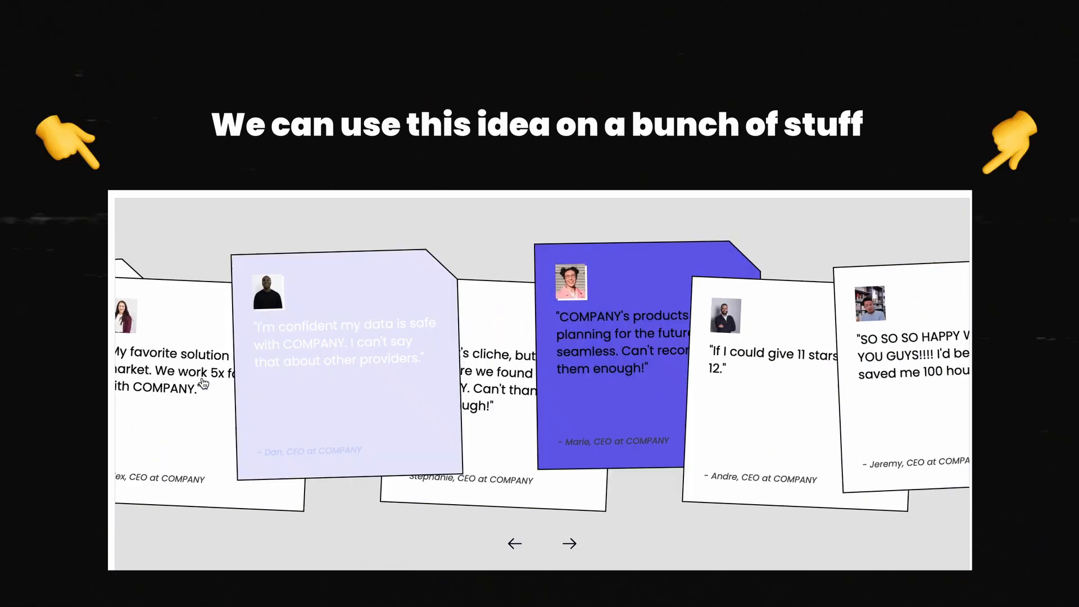
left_click(514, 543)
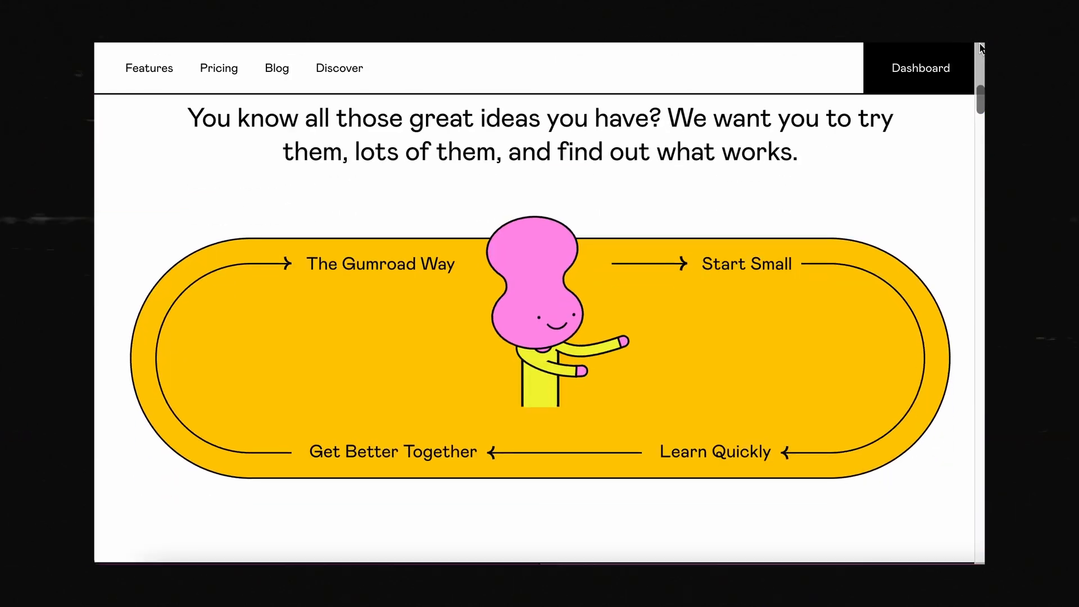
Step: Scroll the Gumroad landing page past 'The Gumroad Way' to the creator testimonial
scroll("down", 3)
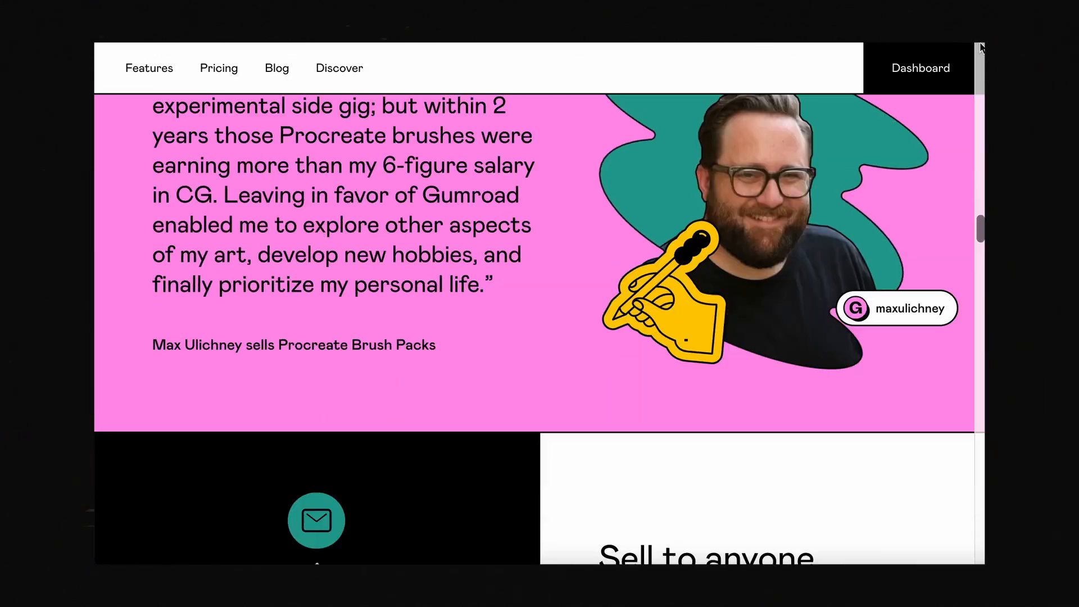
scroll("down", 3)
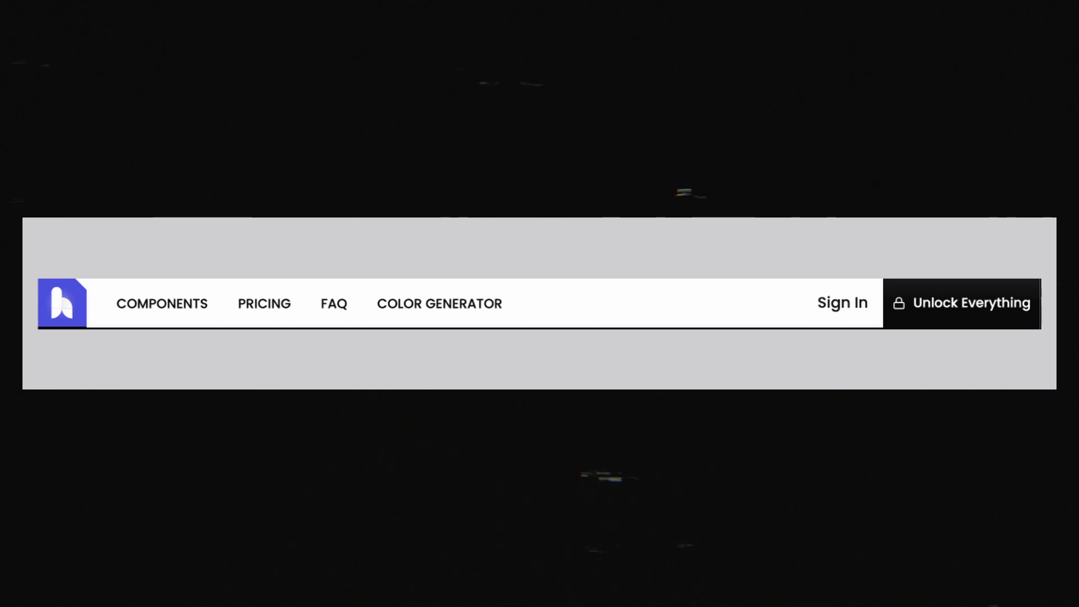
Step: Display the navbar mockup with bold uppercase links and a black unlock block
left_click(334, 303)
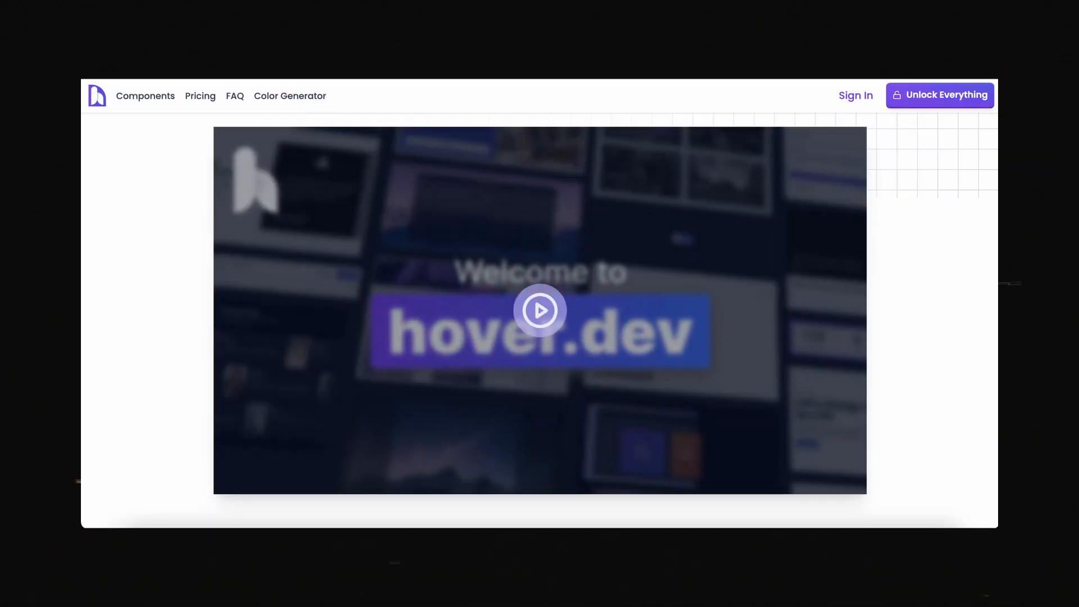
Step: Scroll from the old welcome video to the new DEMO section with the Encrypt Button
scroll("down", 3)
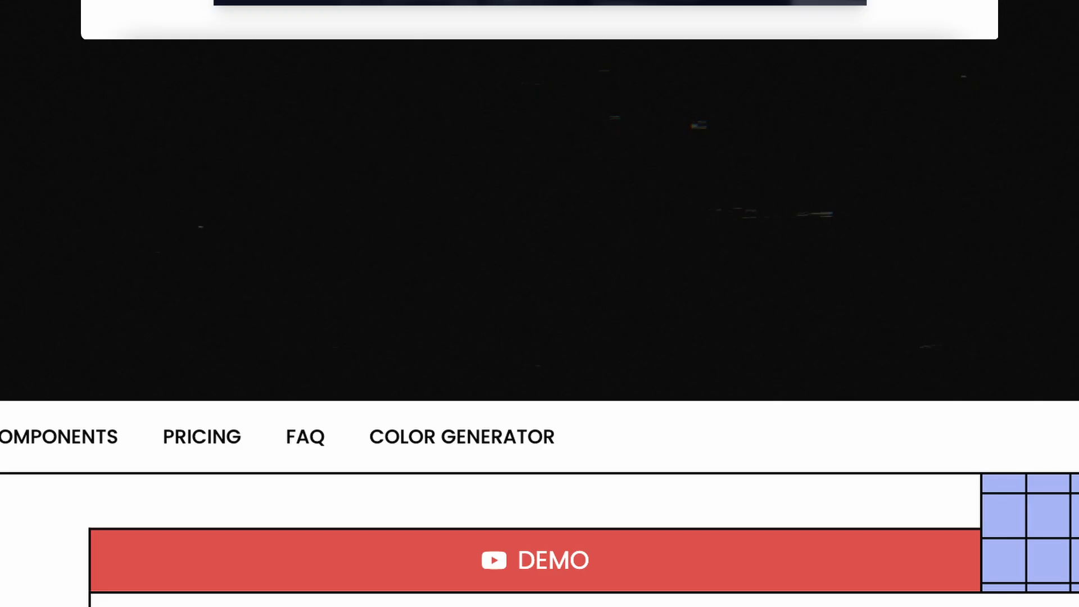
scroll("up", 3)
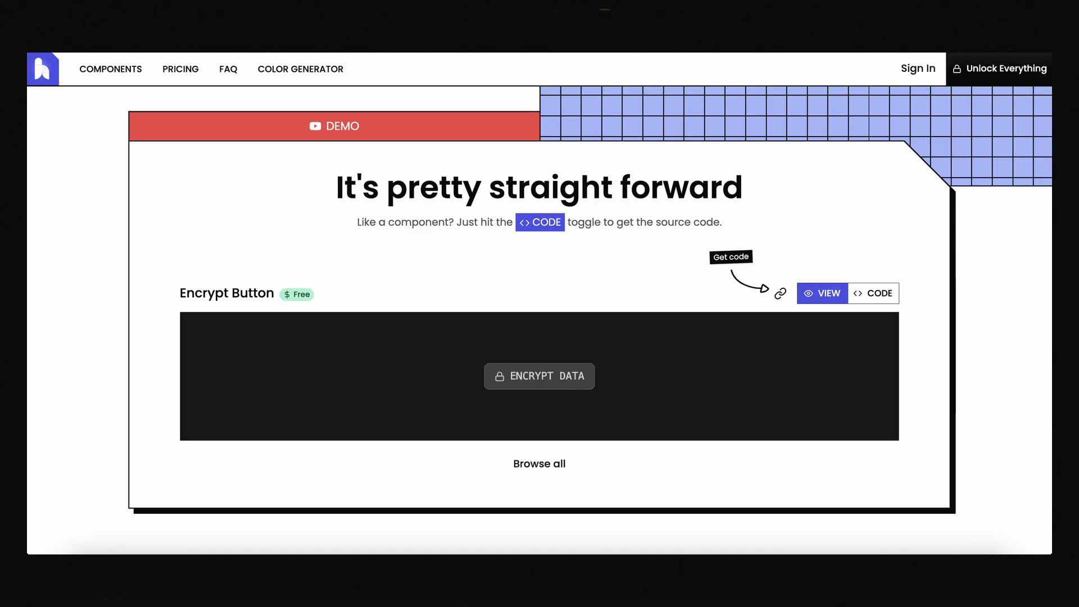
left_click(111, 69)
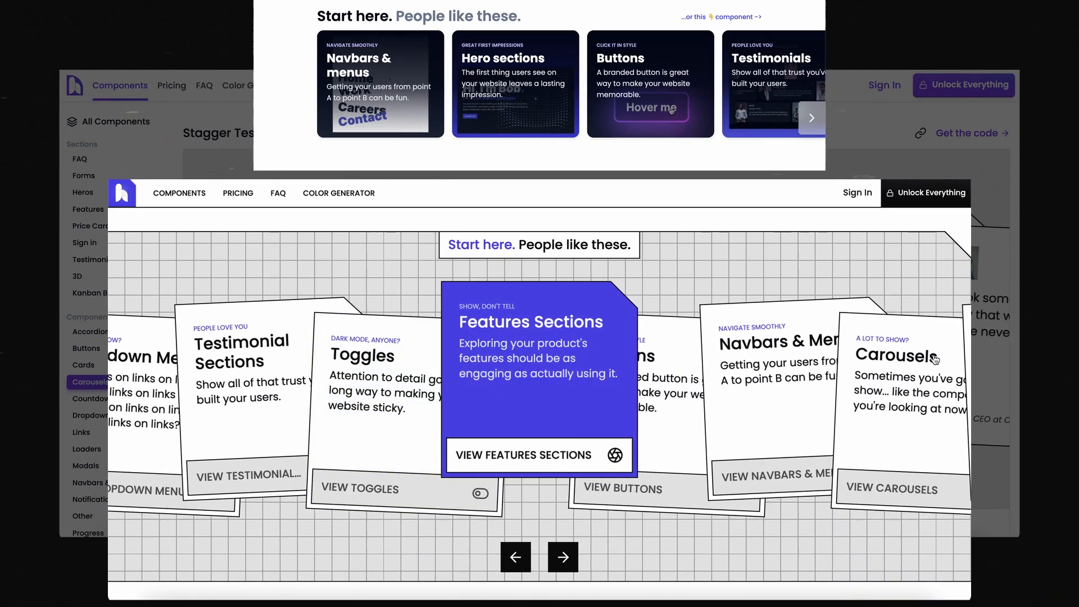
Step: Centre the Carousels card, toggle the broken-component FAQ answer, and get the Magnet Button code
left_click(278, 193)
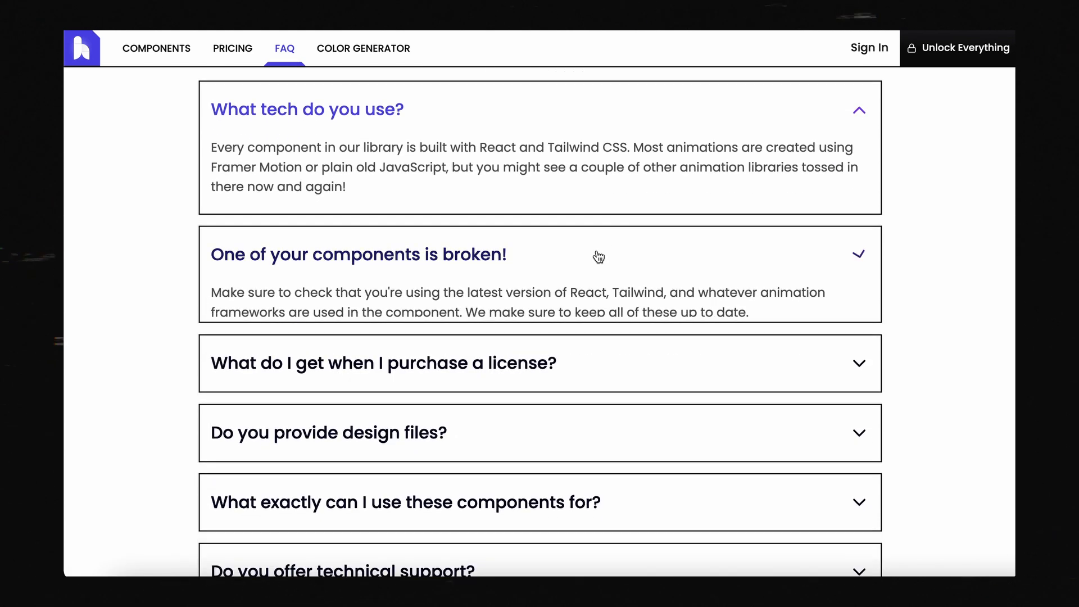
left_click(156, 49)
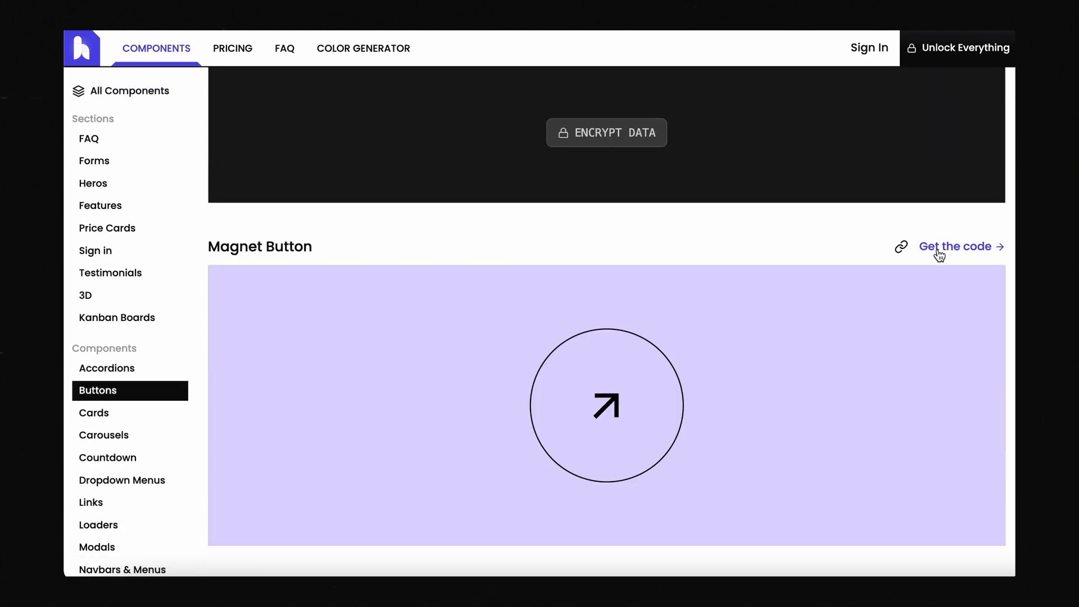
left_click(956, 246)
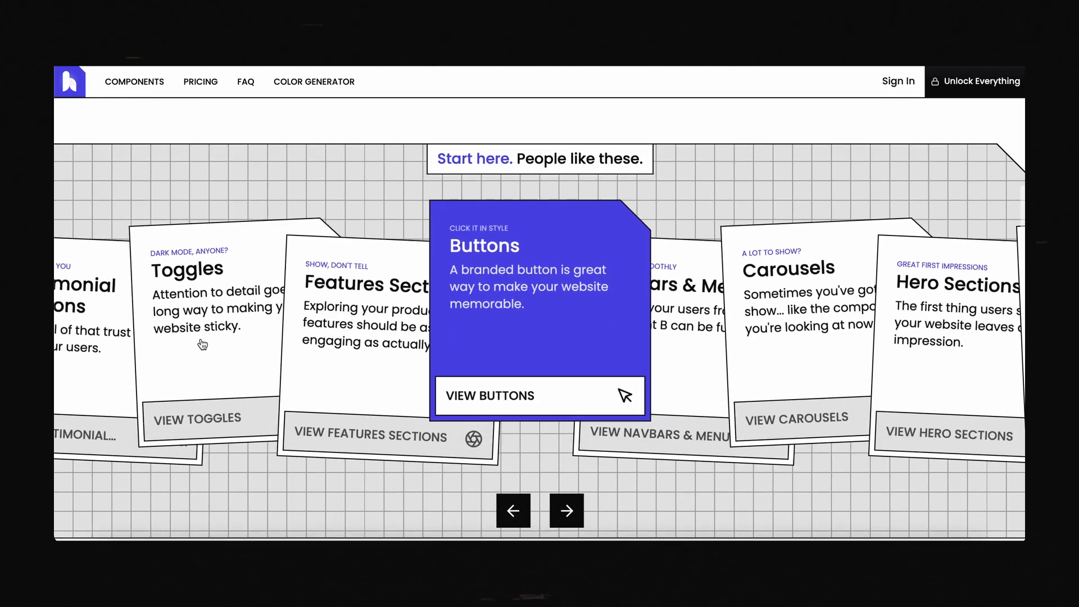
Step: Centre the Toggles card, scroll All Components, and close the sign-in dialog
left_click(134, 81)
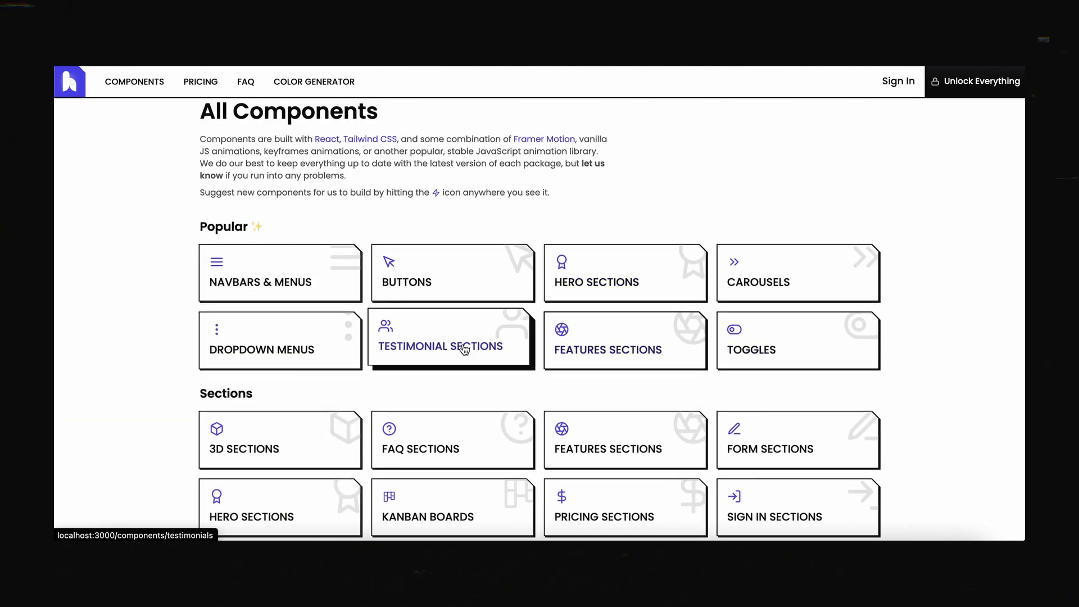
scroll("down", 3)
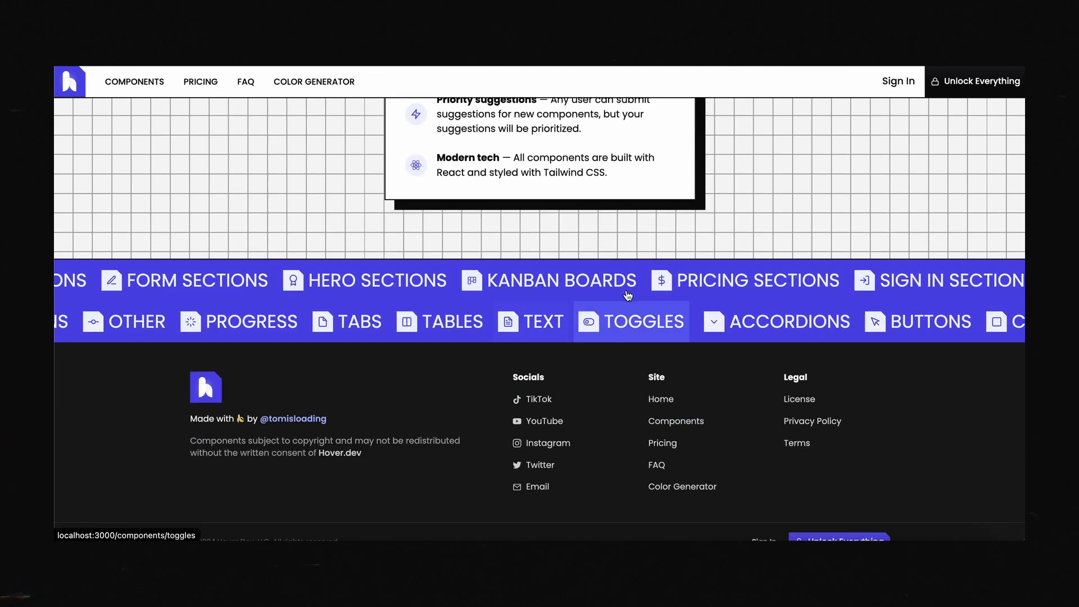
left_click(899, 80)
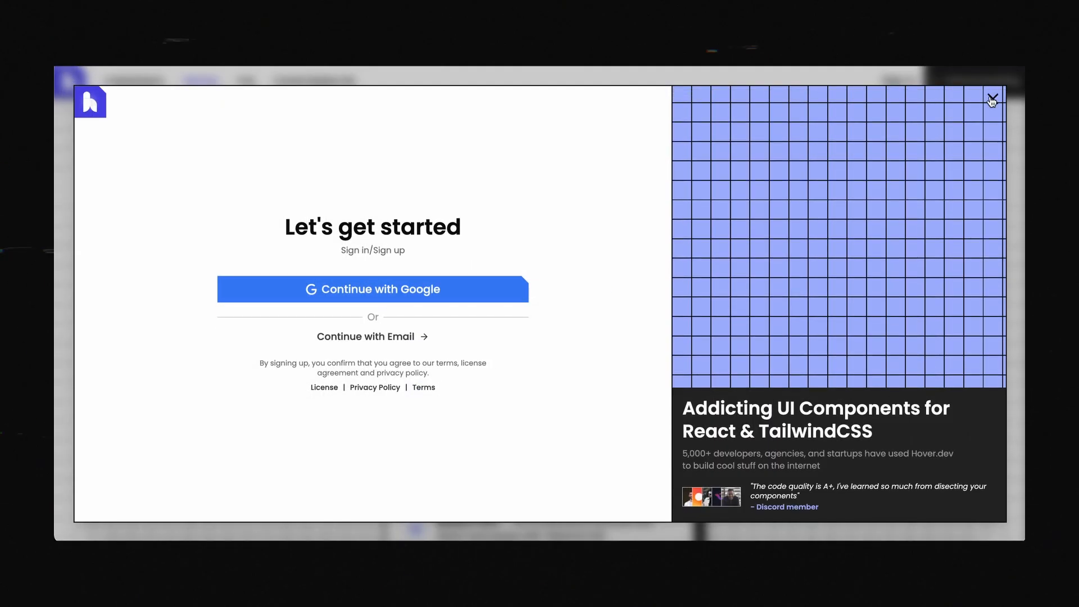
left_click(991, 96)
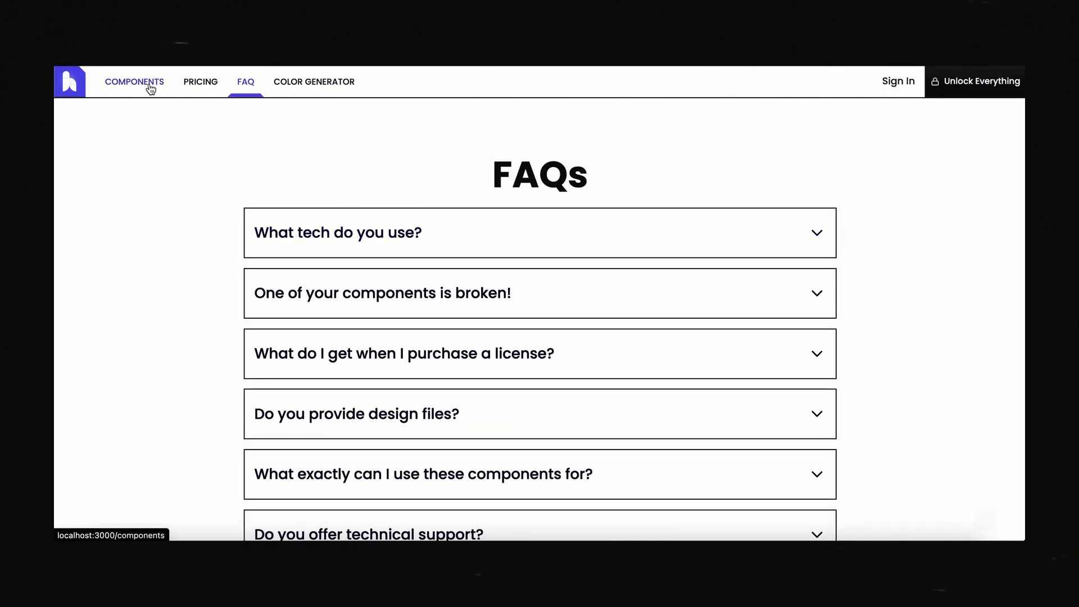